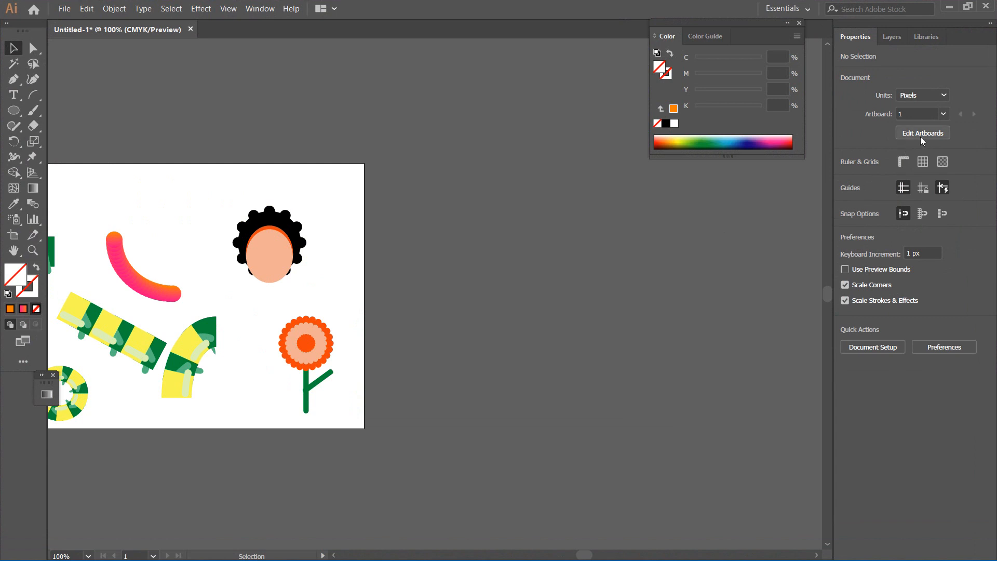
{"action": "mouse_move", "coordinate": [922, 133]}
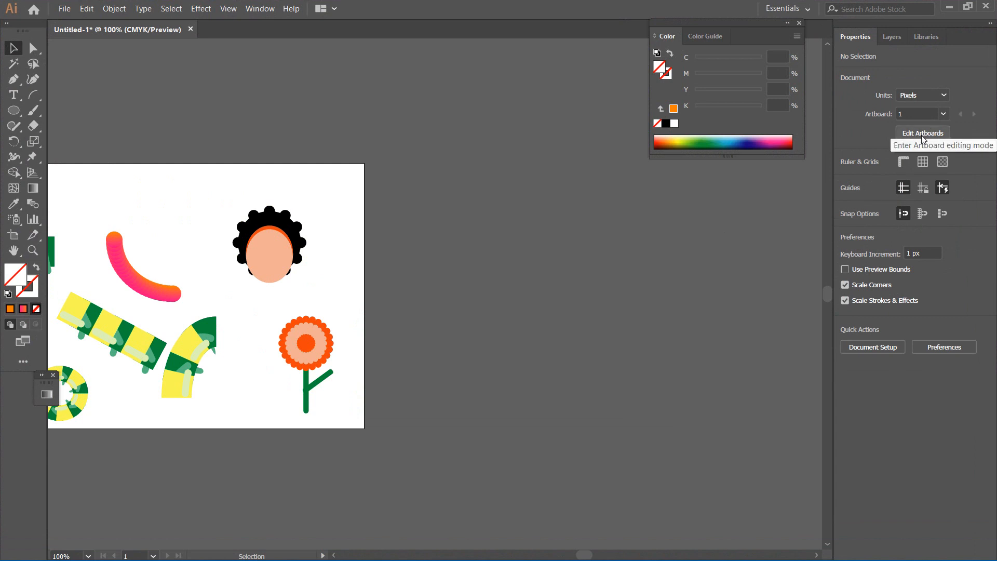
Enter artboard editing and add Artboard 2 beside the original artwork.
{"action": "left_click", "coordinate": [921, 133]}
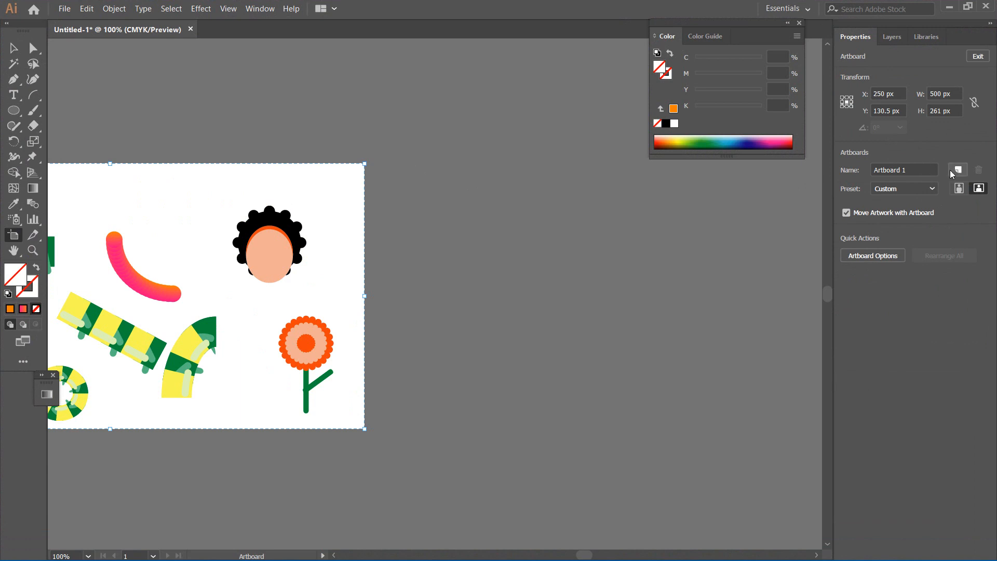
{"action": "mouse_move", "coordinate": [958, 169]}
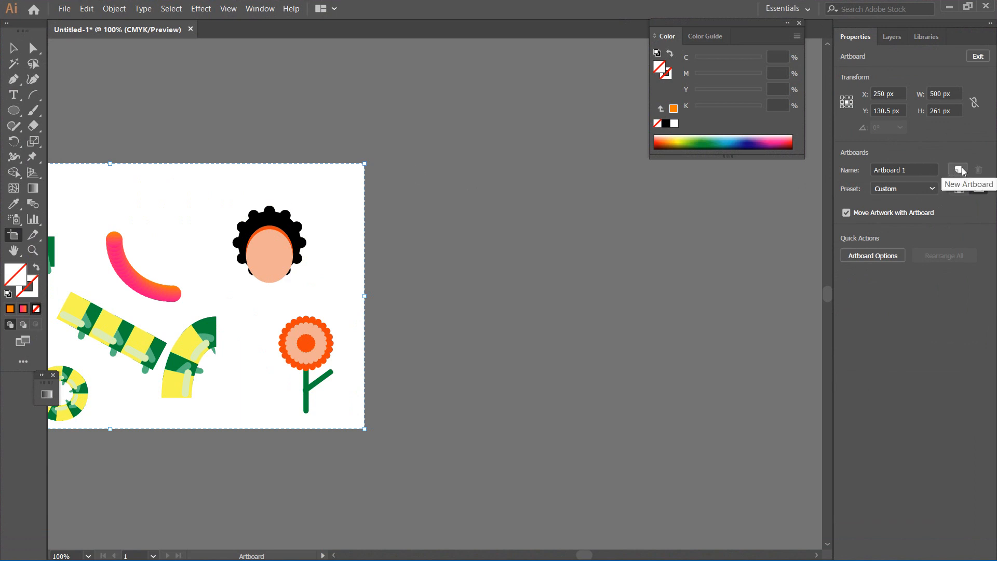
{"action": "left_click", "coordinate": [958, 170]}
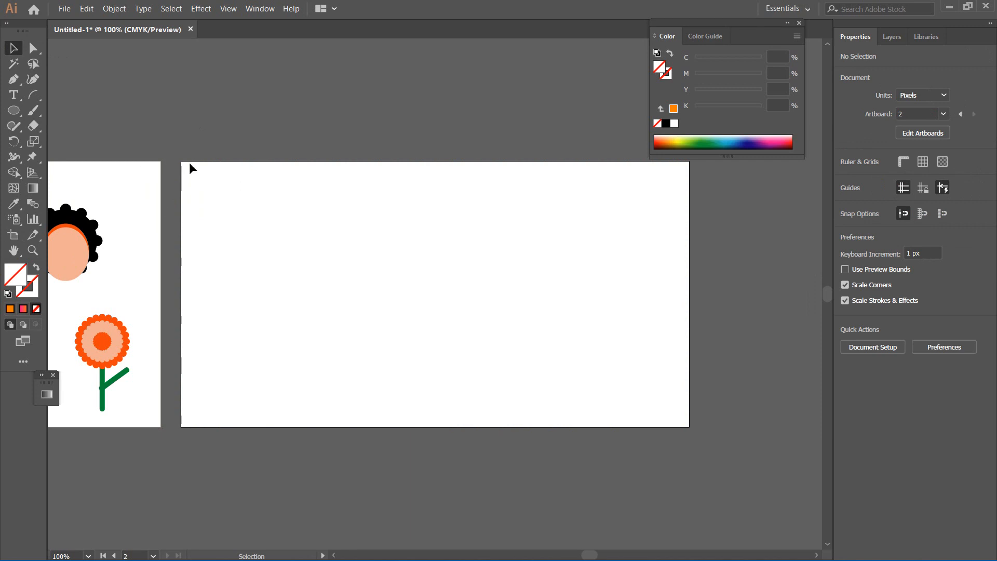
{"action": "mouse_move", "coordinate": [185, 167]}
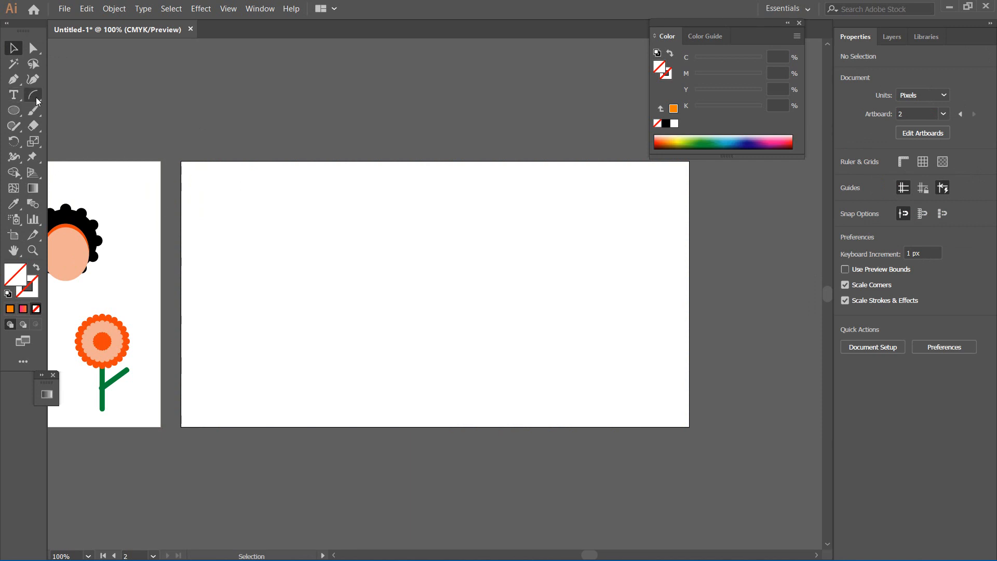
Draw an arc across the new artboard with an 8 pt black stroke.
{"action": "left_click", "coordinate": [33, 95]}
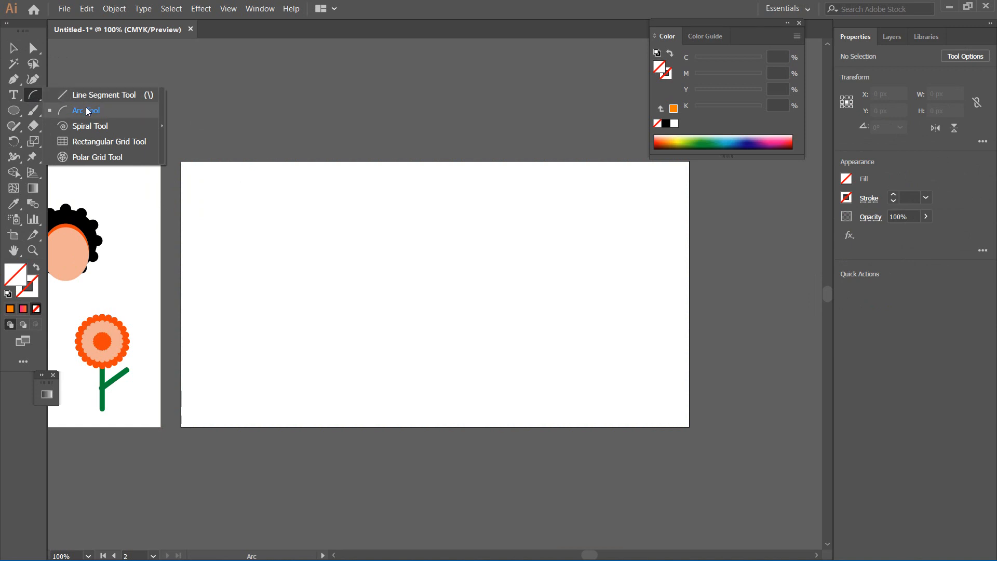
{"action": "left_click", "coordinate": [85, 110]}
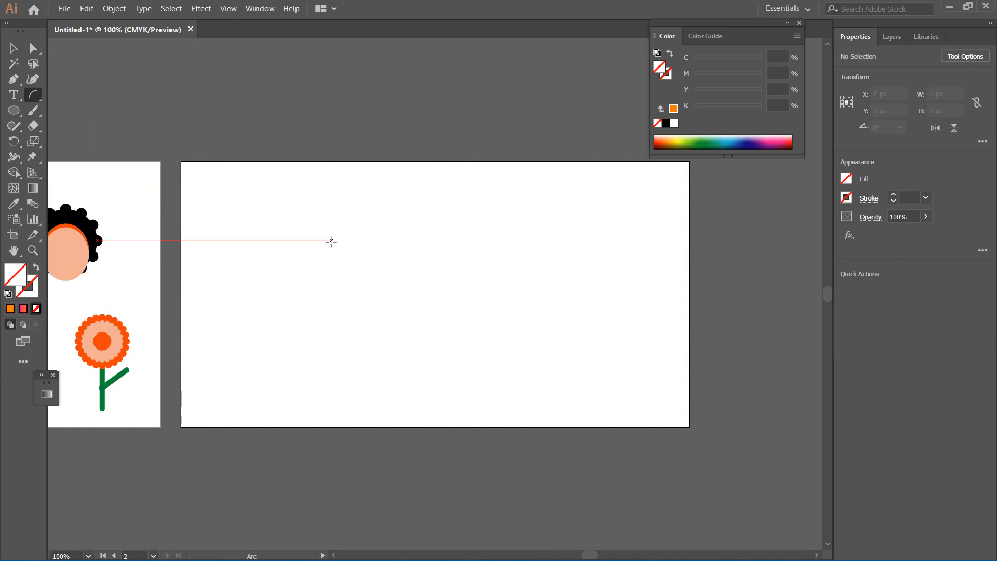
{"action": "left_click_drag", "start_coordinate": [331, 243], "coordinate": [484, 338]}
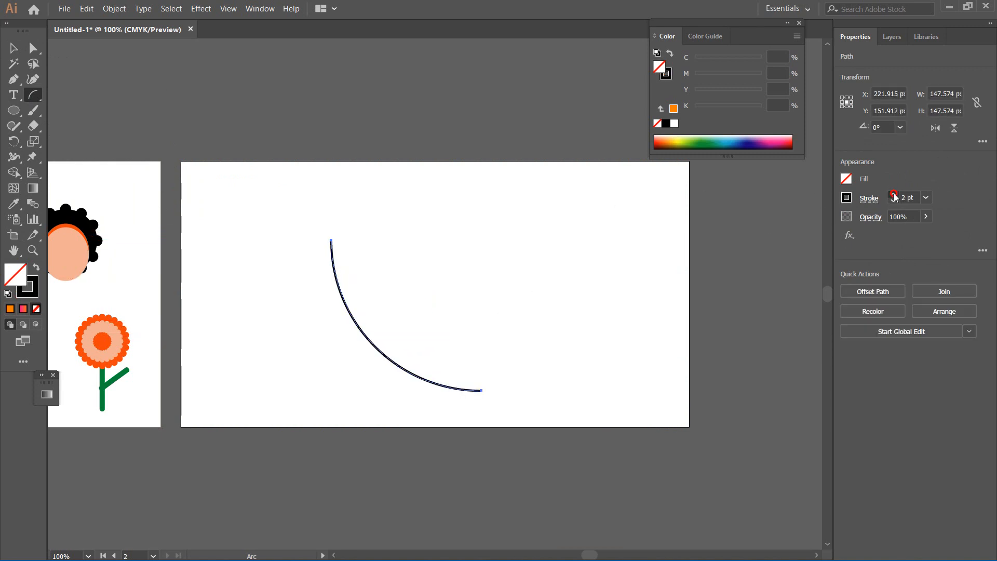
{"action": "left_click", "coordinate": [894, 193]}
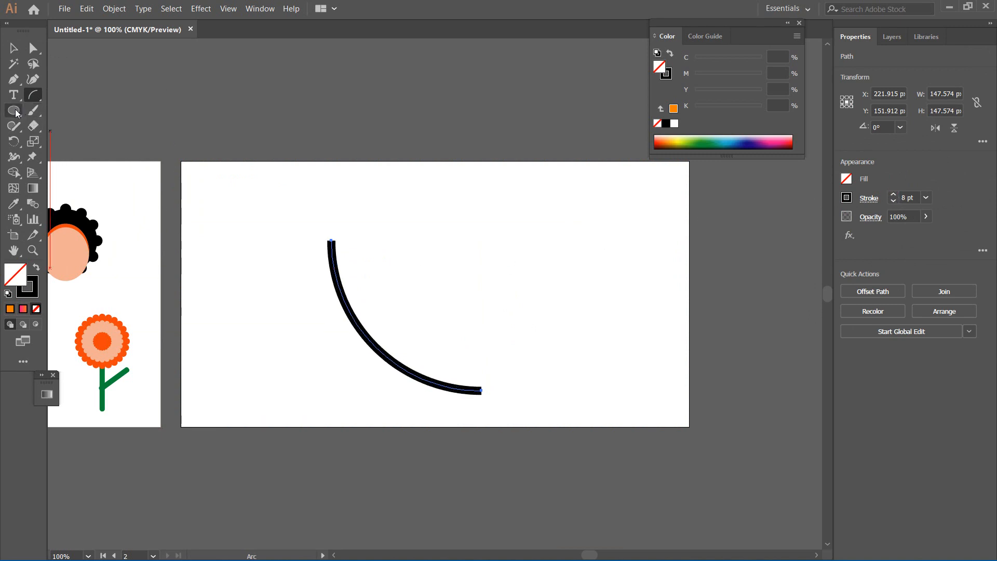
Draw a small circle near the arc's upper end with a 0.5 pt outline.
{"action": "left_click", "coordinate": [14, 111]}
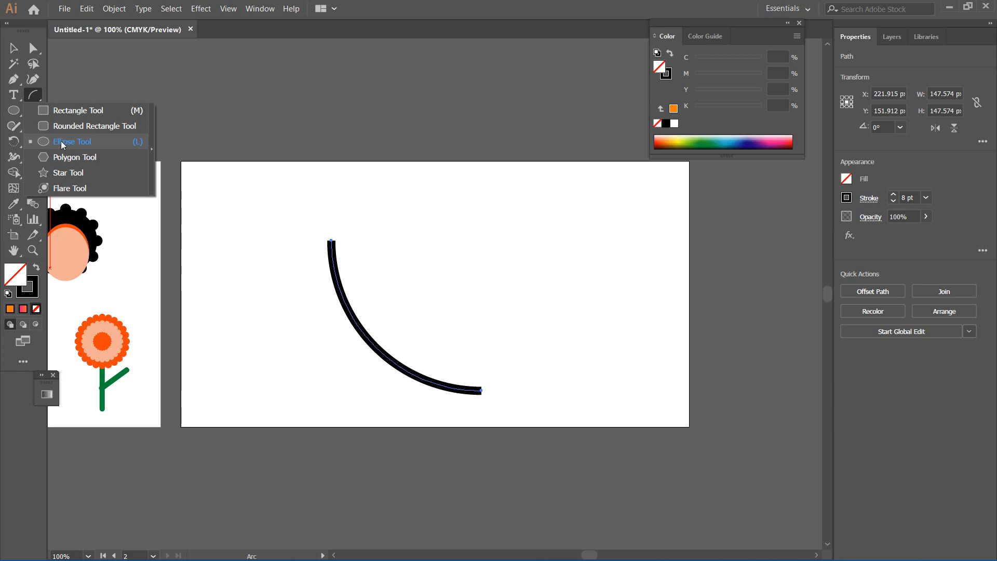
{"action": "left_click", "coordinate": [72, 141]}
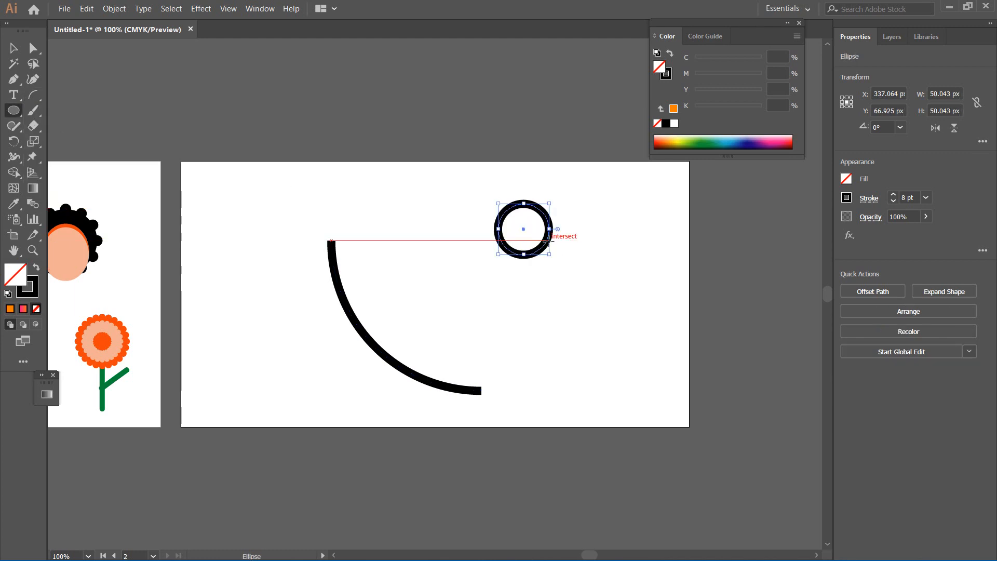
{"action": "left_click", "coordinate": [893, 201]}
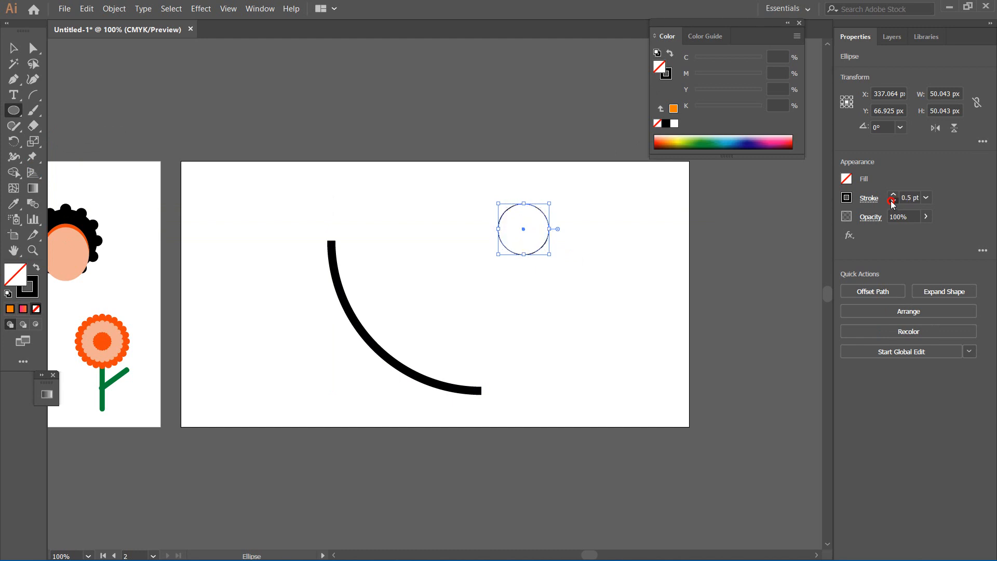
Apply a linear gradient fill to the circle in place of its outline.
{"action": "left_click", "coordinate": [846, 179]}
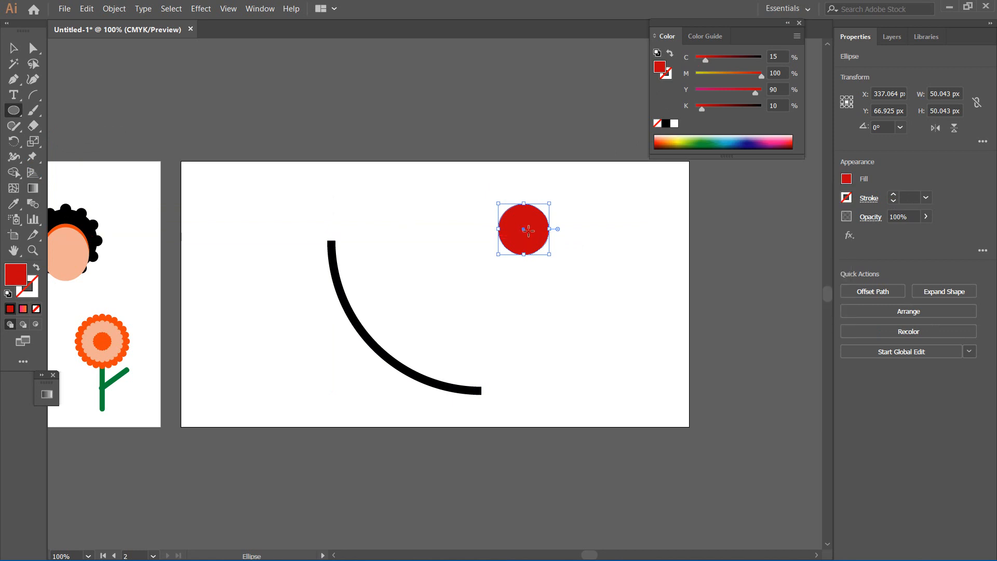
{"action": "left_click", "coordinate": [23, 309]}
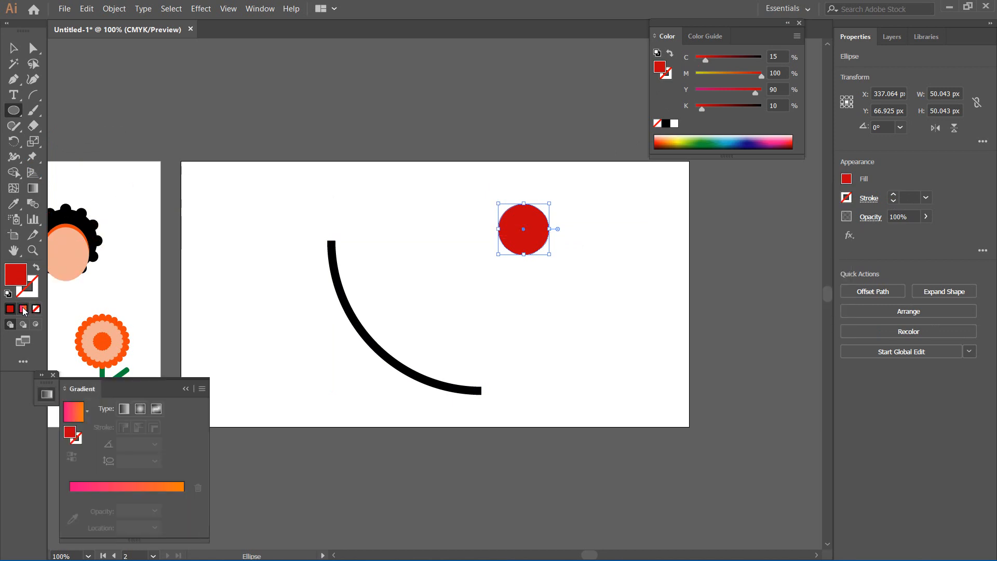
{"action": "left_click", "coordinate": [23, 310]}
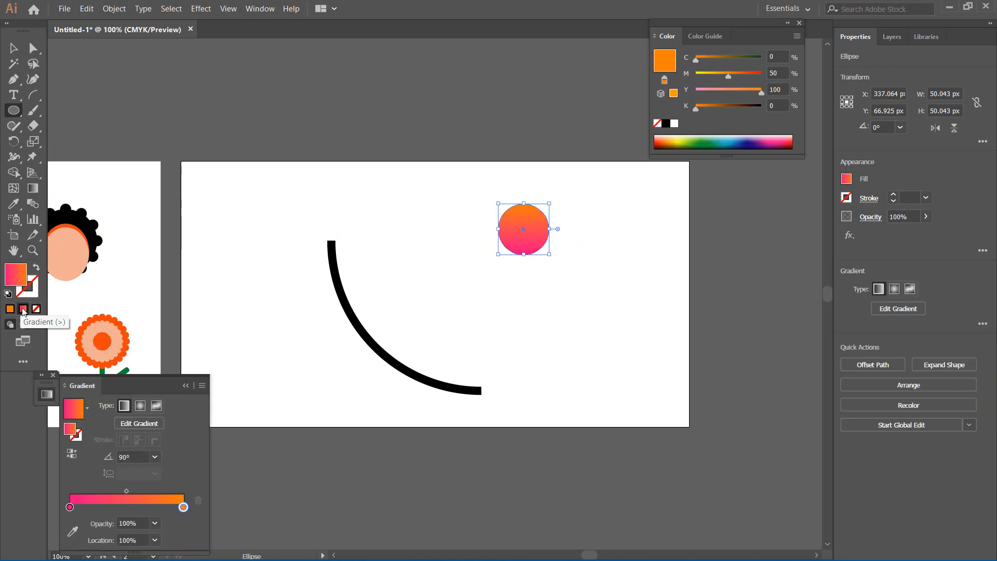
{"action": "mouse_move", "coordinate": [184, 507]}
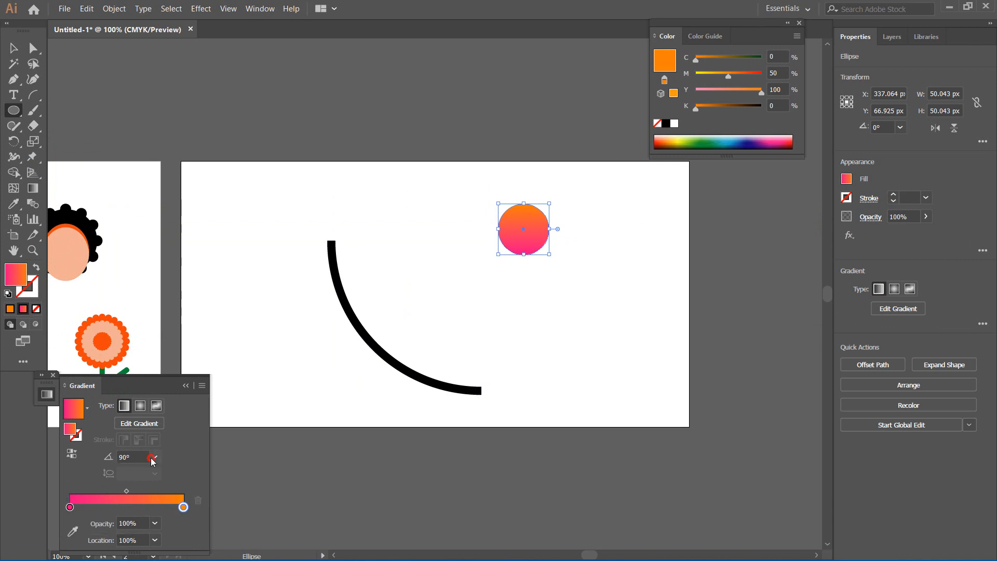
{"action": "left_click", "coordinate": [154, 457]}
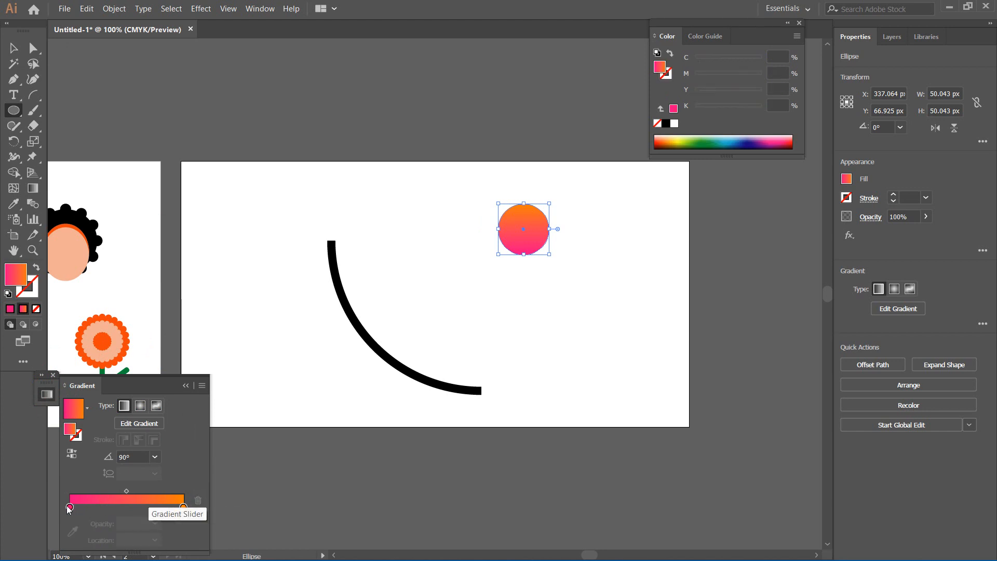
Set the gradient's starting stop to yellow and ending stop to green.
{"action": "left_click", "coordinate": [69, 507]}
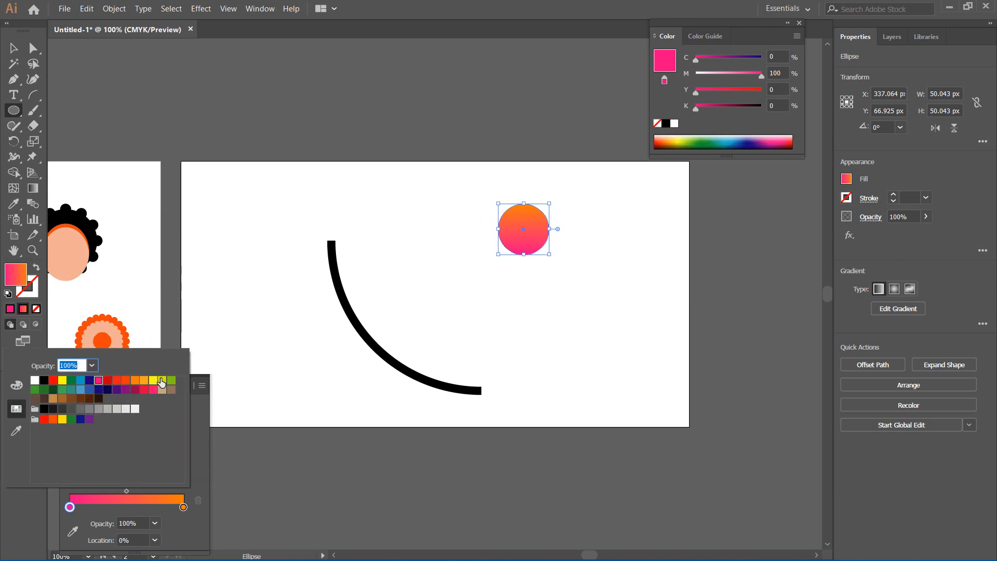
{"action": "left_click", "coordinate": [161, 380]}
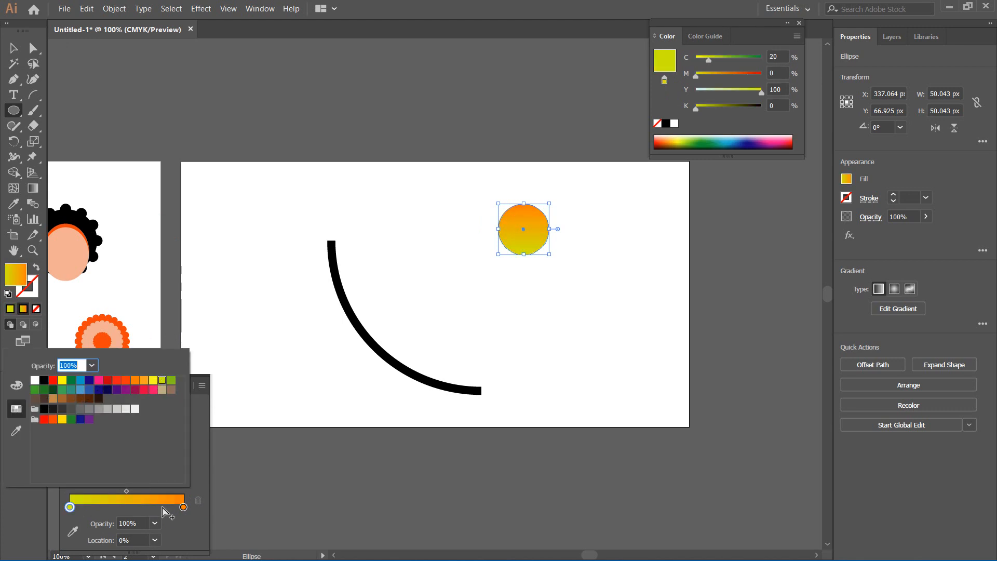
{"action": "mouse_move", "coordinate": [184, 508]}
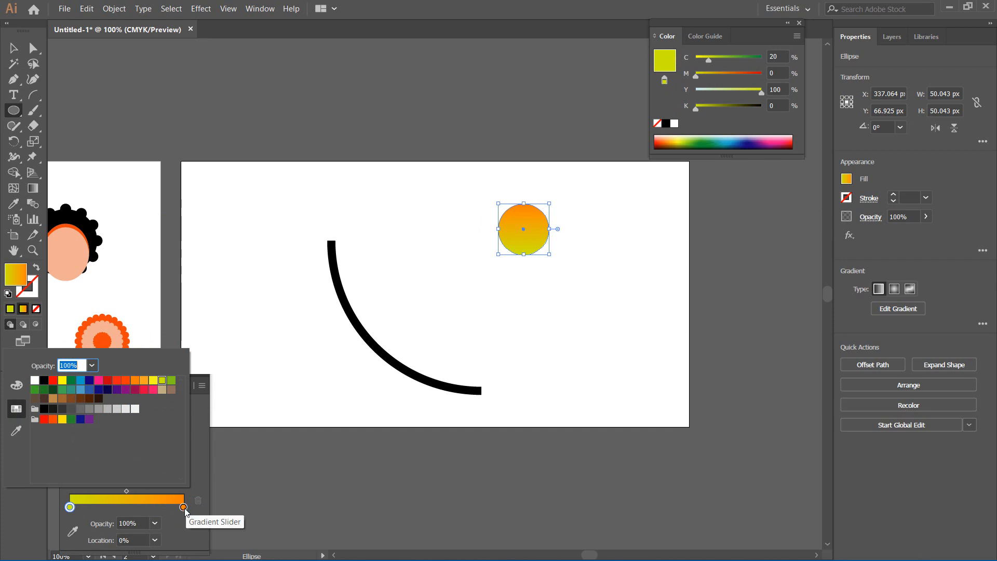
{"action": "left_click", "coordinate": [185, 507]}
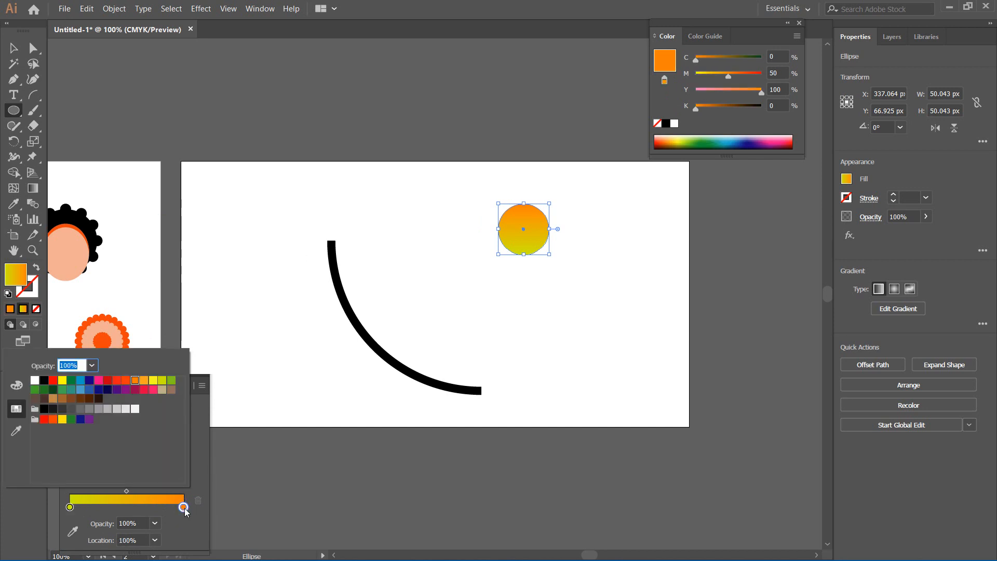
{"action": "left_click", "coordinate": [162, 381]}
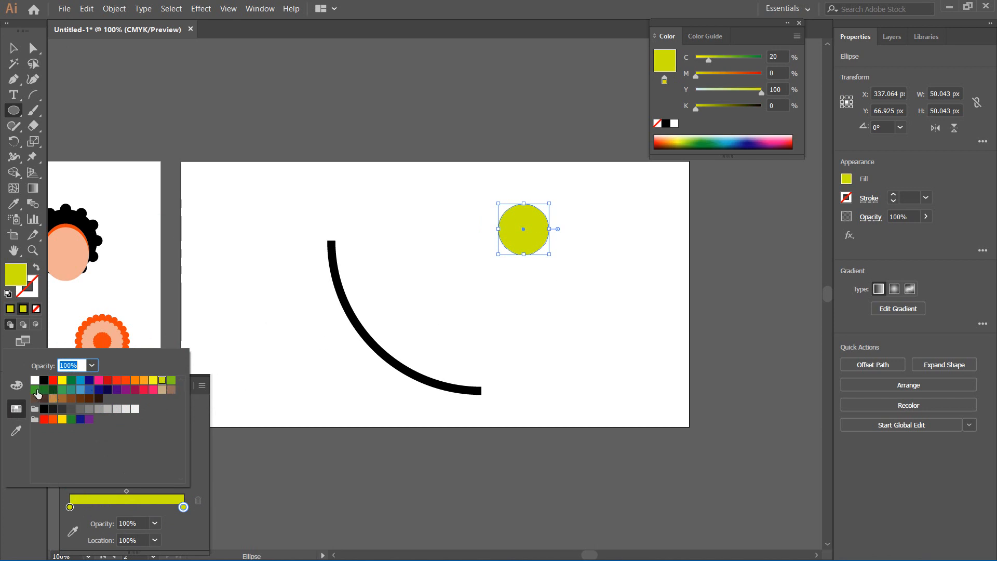
{"action": "left_click", "coordinate": [35, 389]}
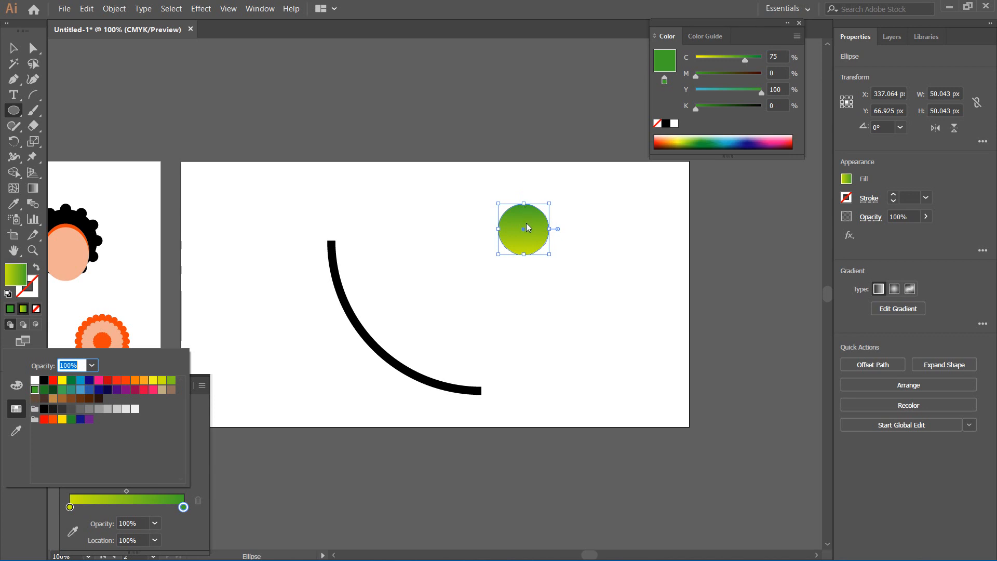
{"action": "mouse_move", "coordinate": [527, 192]}
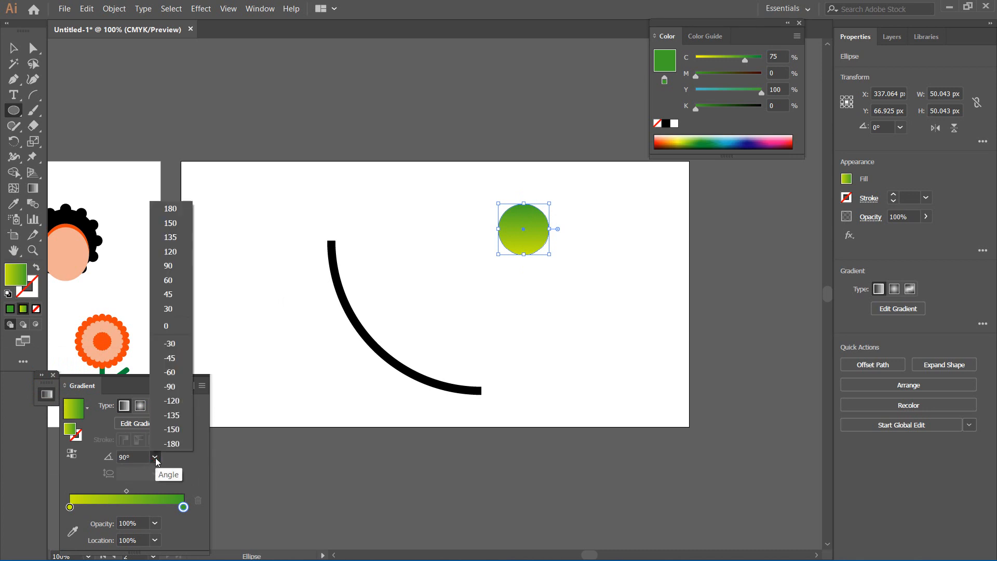
Set the gradient angle to 90°, move the copy right, and select both circles.
{"action": "left_click", "coordinate": [169, 294]}
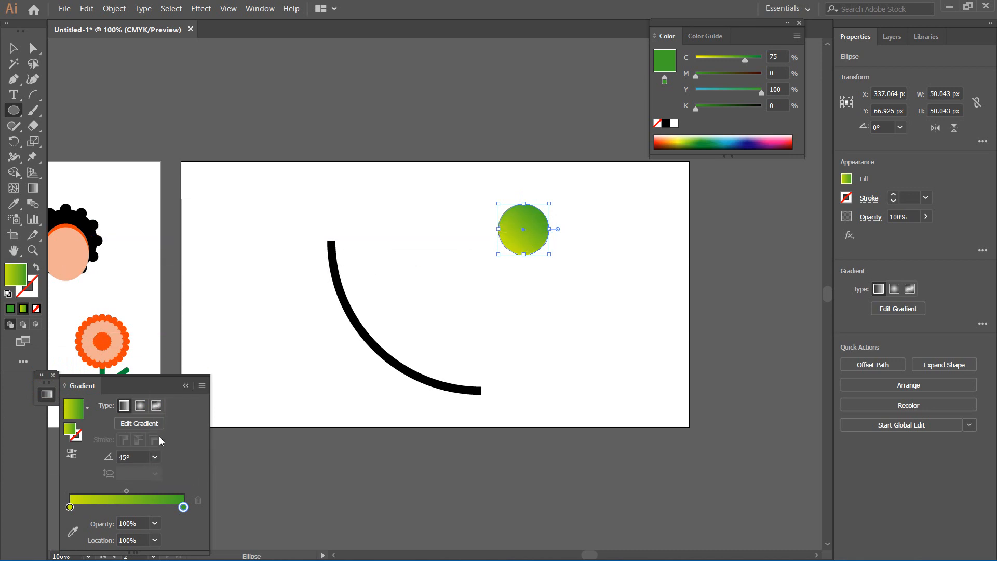
{"action": "left_click", "coordinate": [154, 457]}
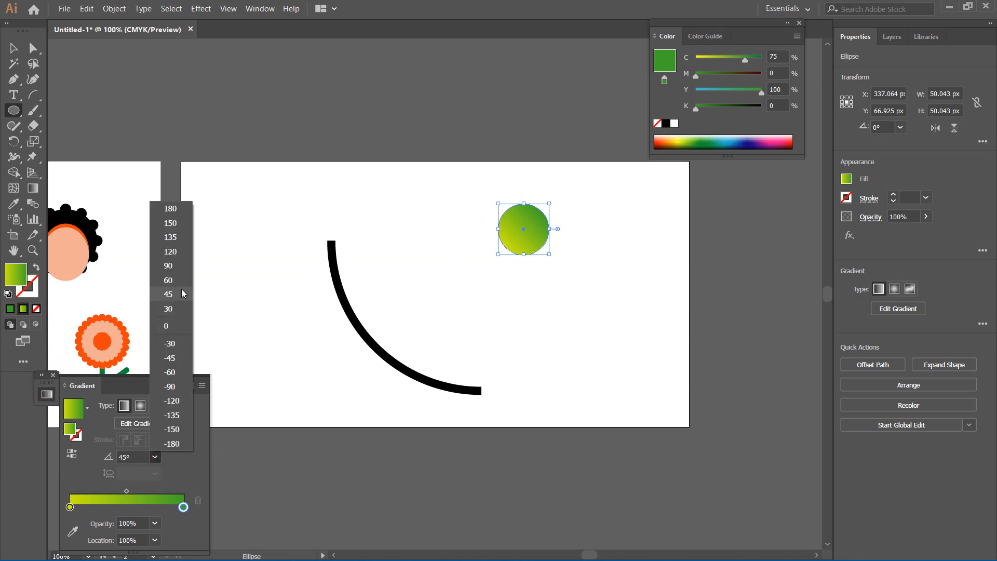
{"action": "mouse_move", "coordinate": [170, 344]}
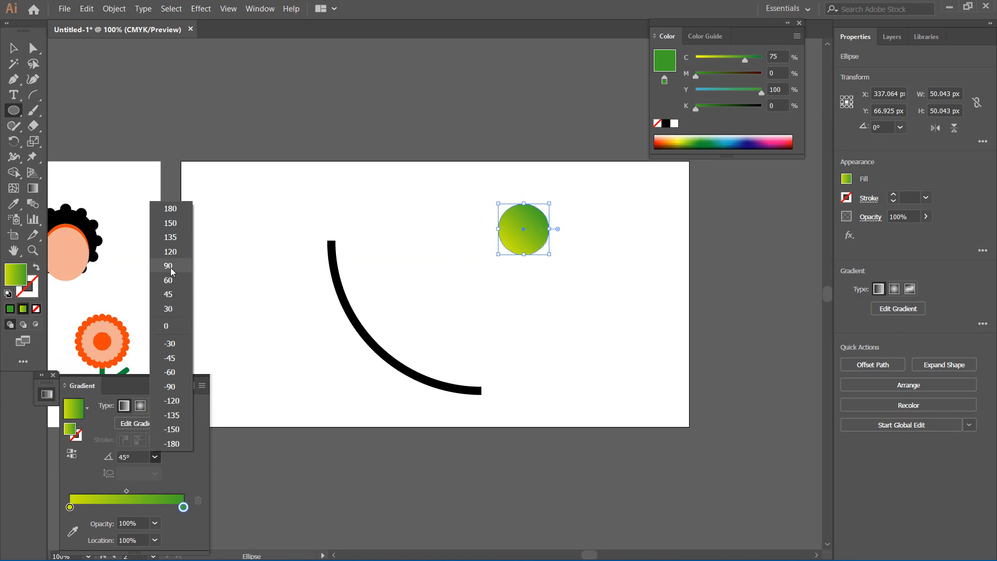
{"action": "left_click", "coordinate": [169, 266]}
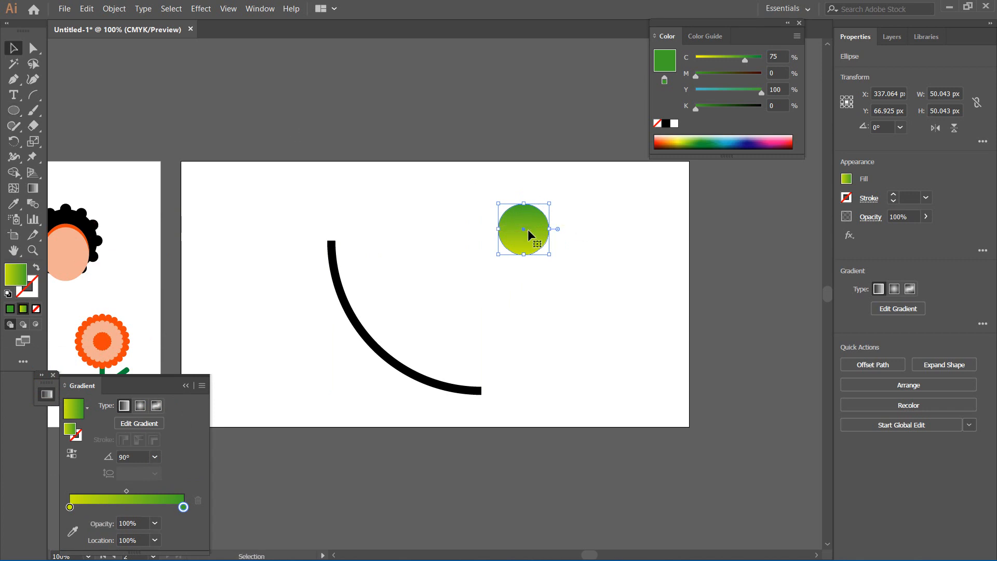
{"action": "left_click_drag", "start_coordinate": [523, 230], "coordinate": [623, 230]}
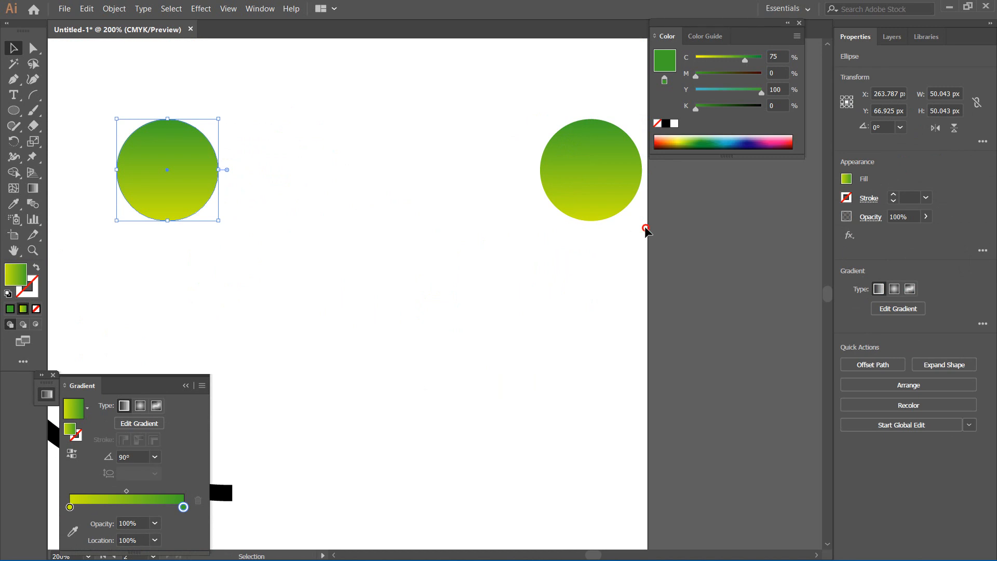
{"action": "left_click", "coordinate": [590, 170]}
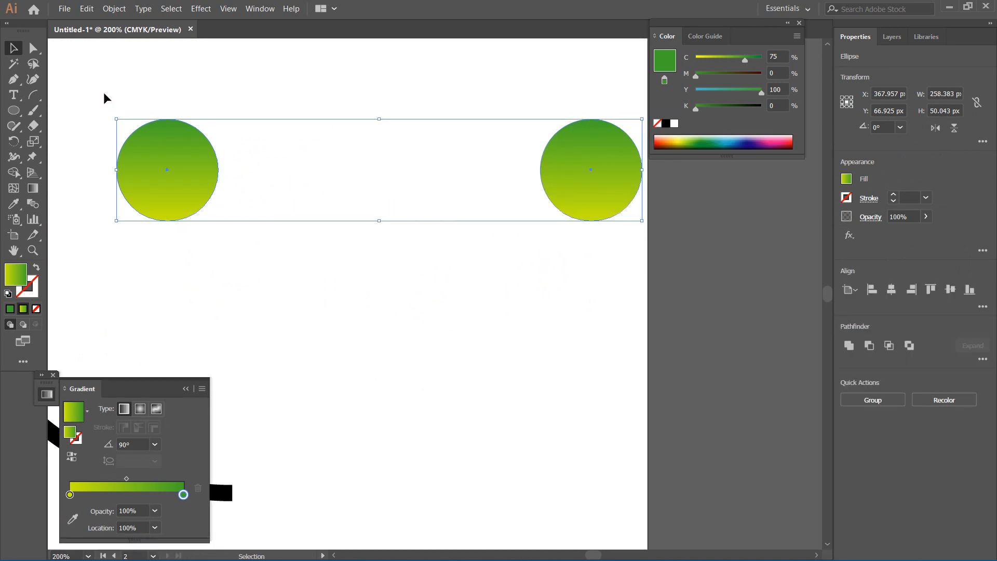
Make a blend of the two gradient circles via Object > Blend > Make.
{"action": "left_click", "coordinate": [113, 8]}
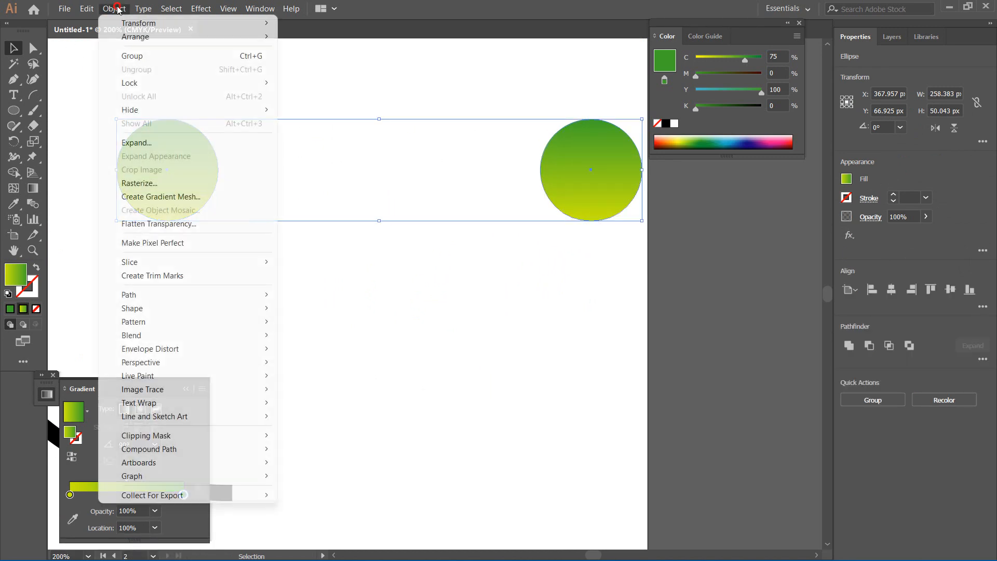
{"action": "mouse_move", "coordinate": [229, 335]}
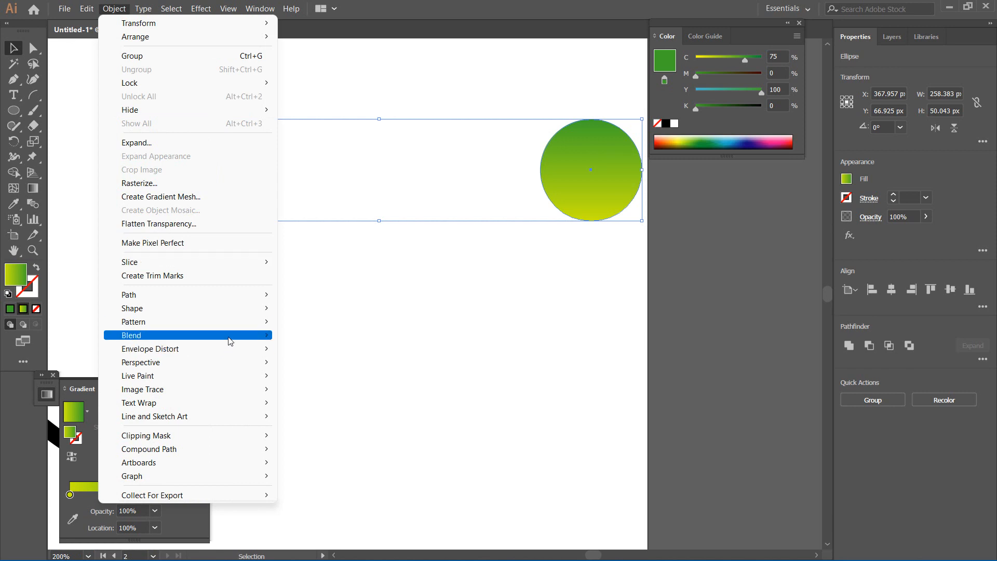
{"action": "mouse_move", "coordinate": [270, 341]}
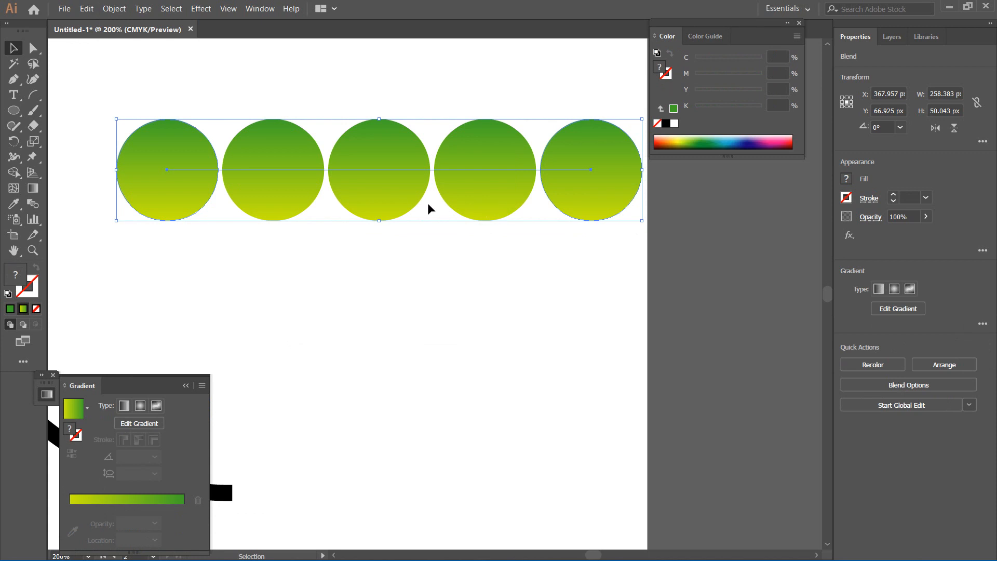
{"action": "mouse_move", "coordinate": [379, 205]}
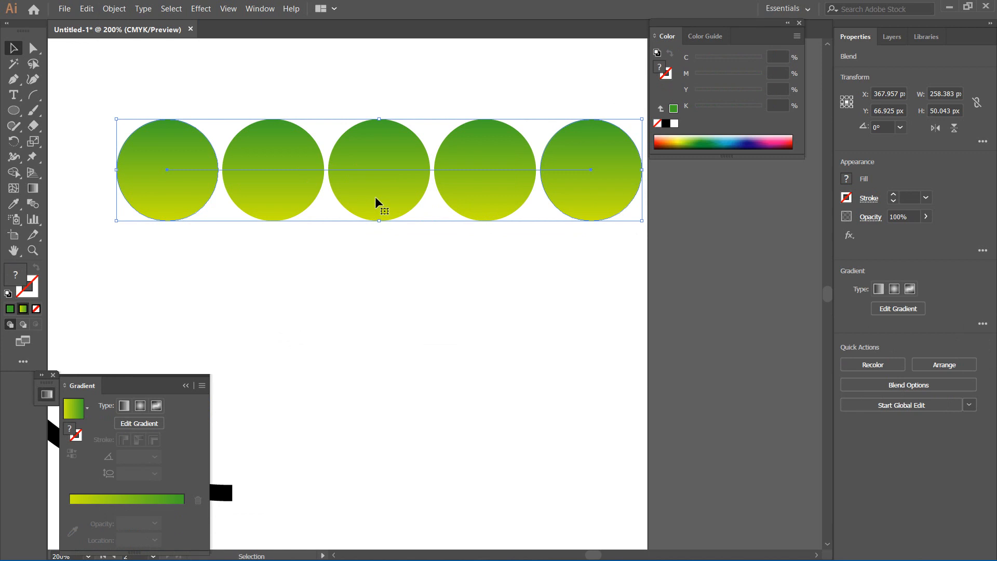
{"action": "right_click", "coordinate": [378, 202]}
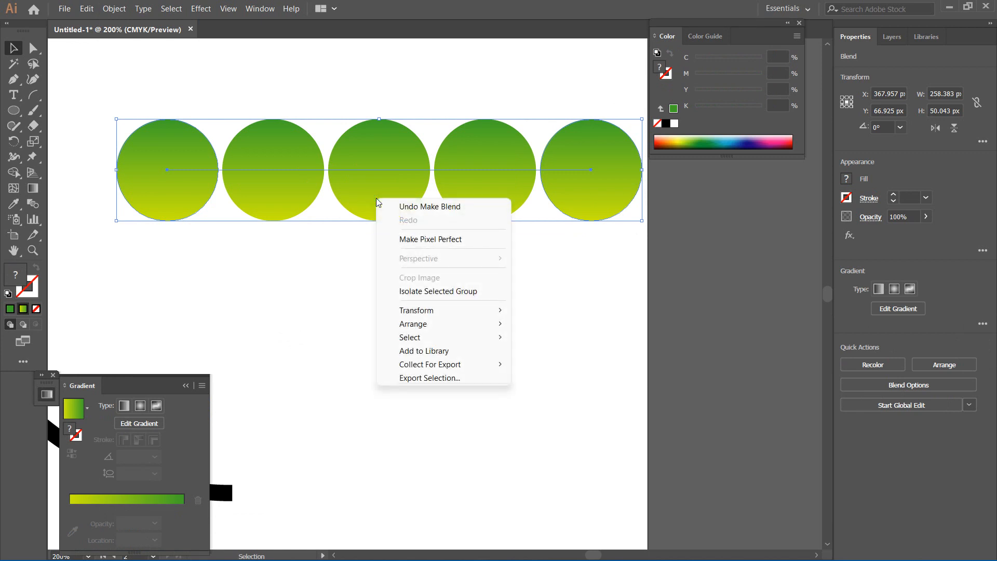
{"action": "mouse_move", "coordinate": [101, 11]}
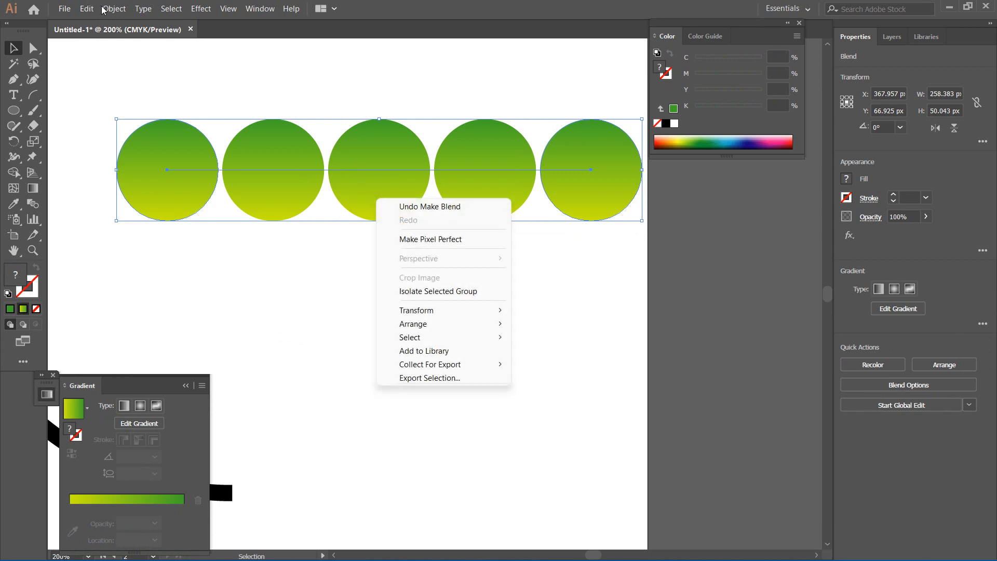
{"action": "left_click", "coordinate": [113, 8]}
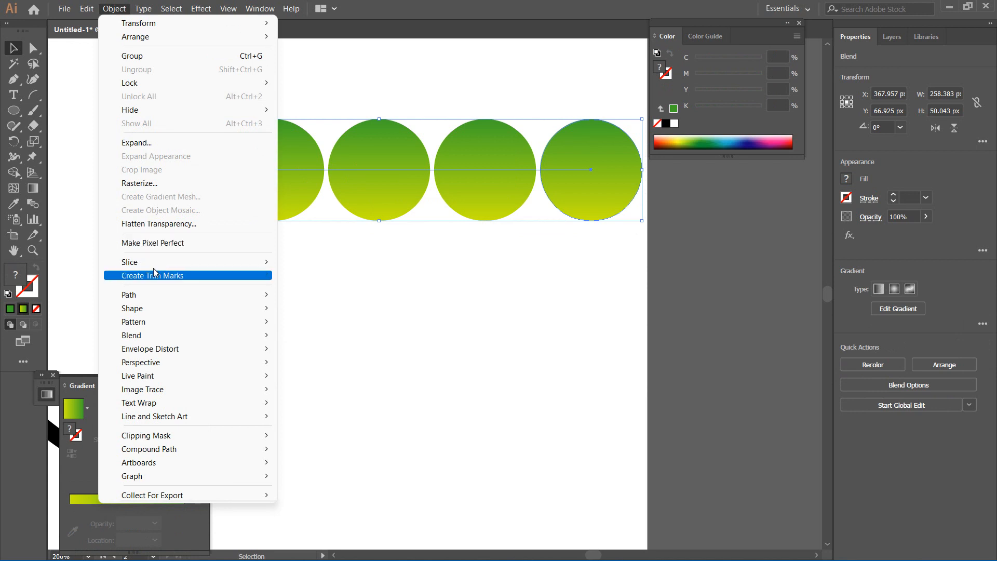
{"action": "mouse_move", "coordinate": [131, 335]}
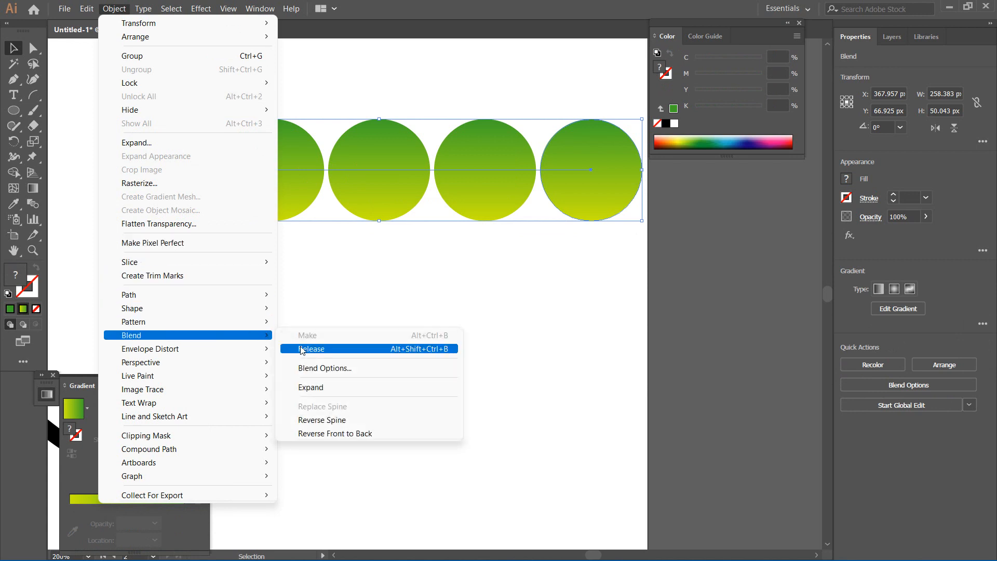
Set blend spacing to Specified Distance 4 px with Preview on, and confirm.
{"action": "left_click", "coordinate": [325, 368]}
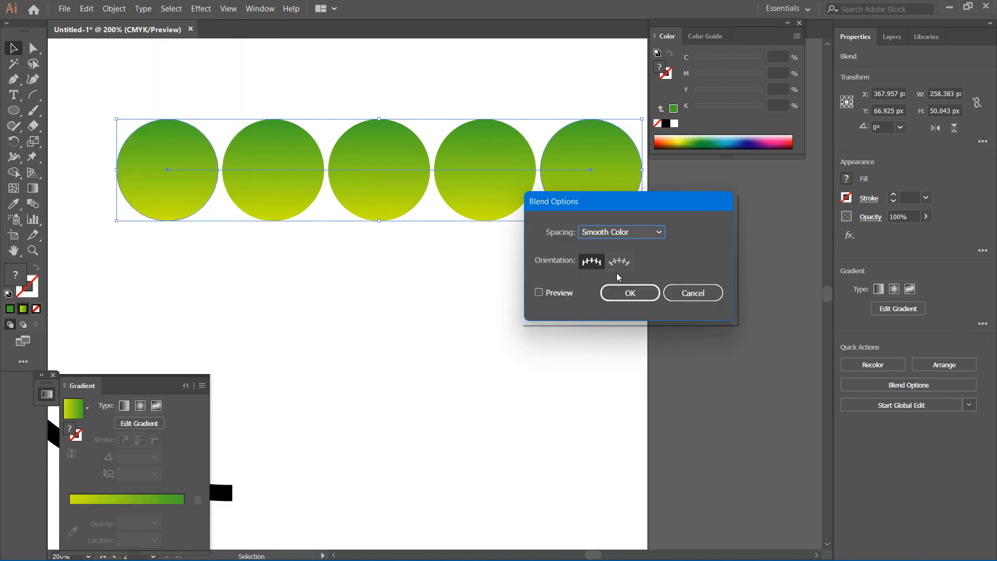
{"action": "left_click", "coordinate": [620, 232]}
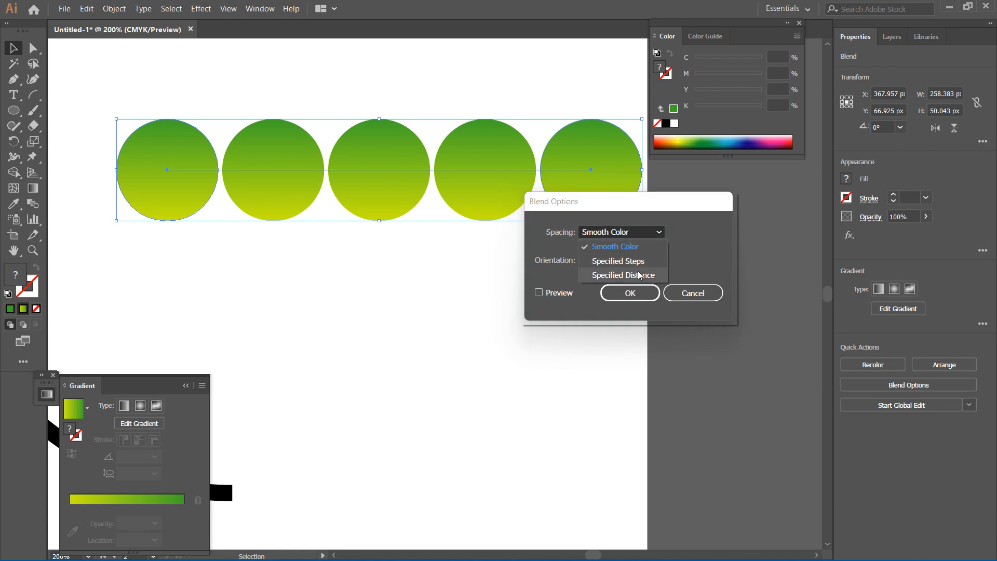
{"action": "left_click", "coordinate": [640, 275]}
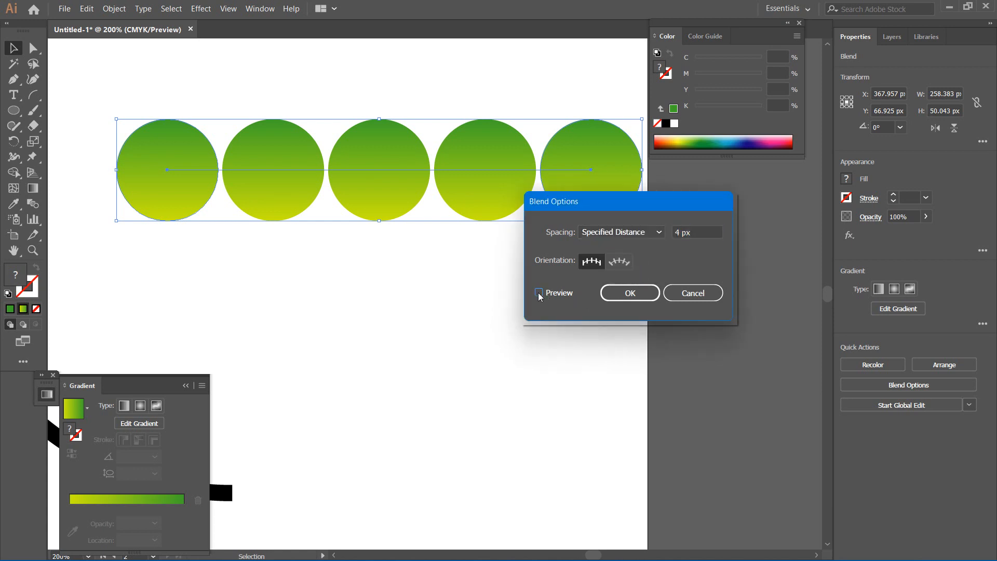
{"action": "left_click", "coordinate": [539, 293]}
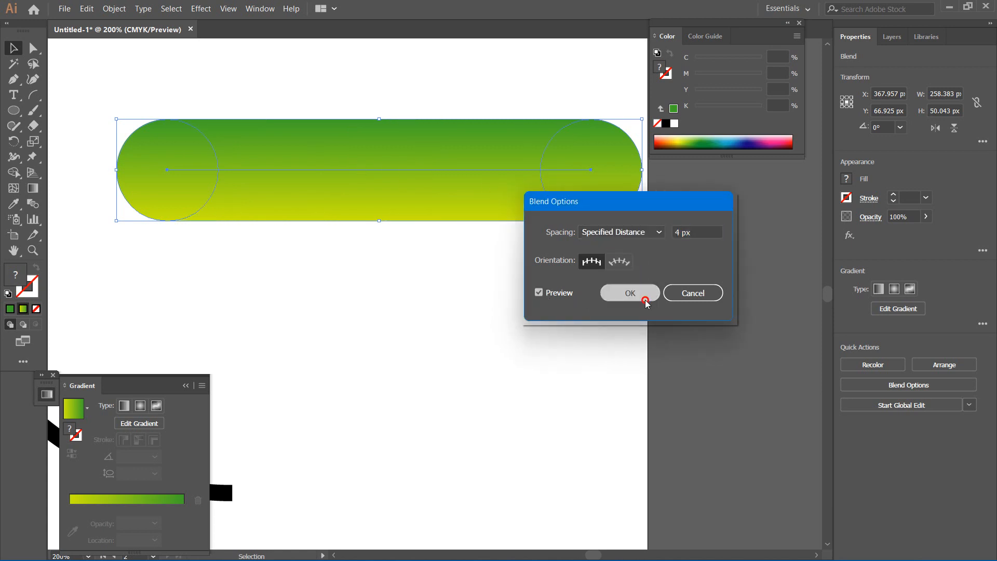
{"action": "left_click", "coordinate": [629, 293]}
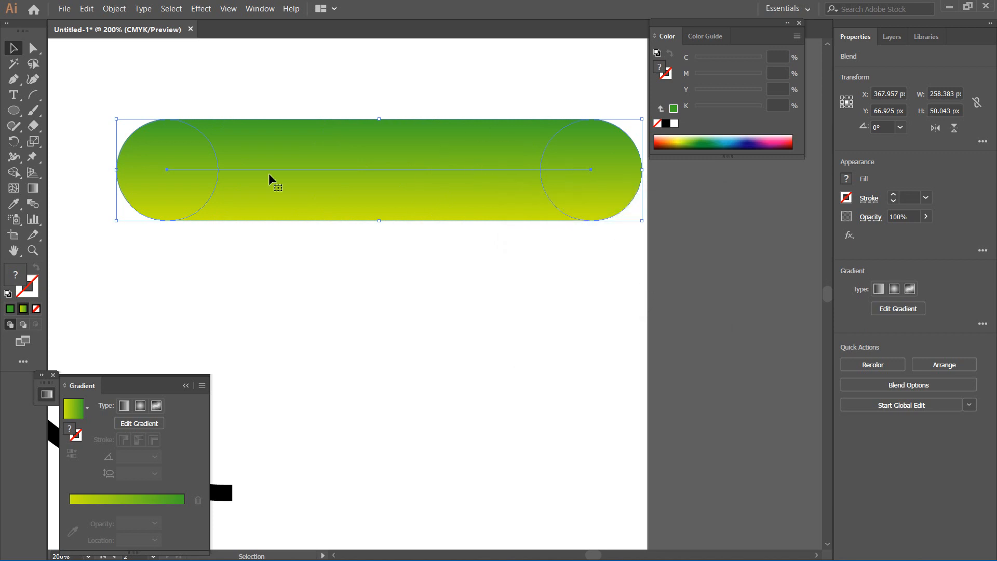
{"action": "mouse_move", "coordinate": [499, 189]}
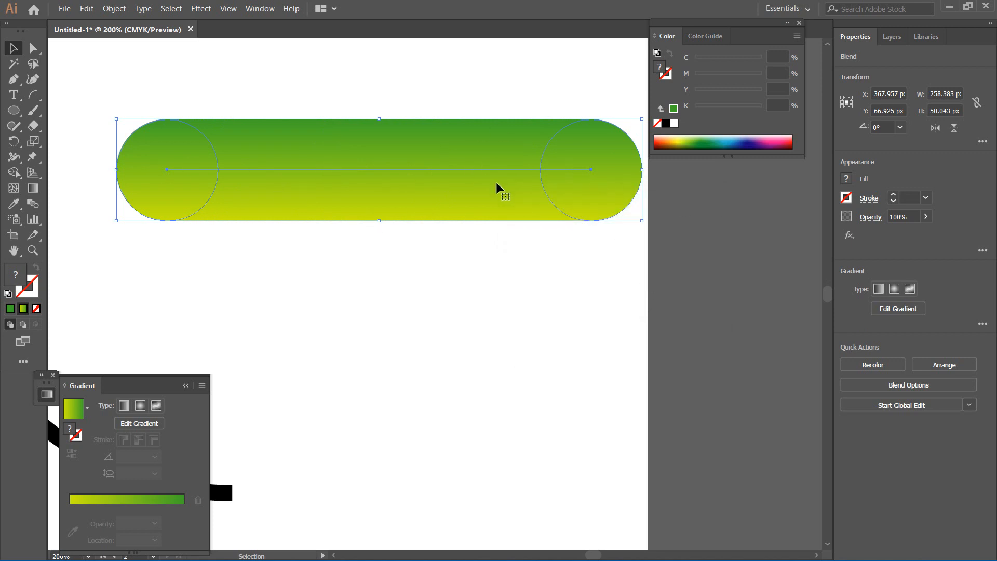
{"action": "mouse_move", "coordinate": [426, 138]}
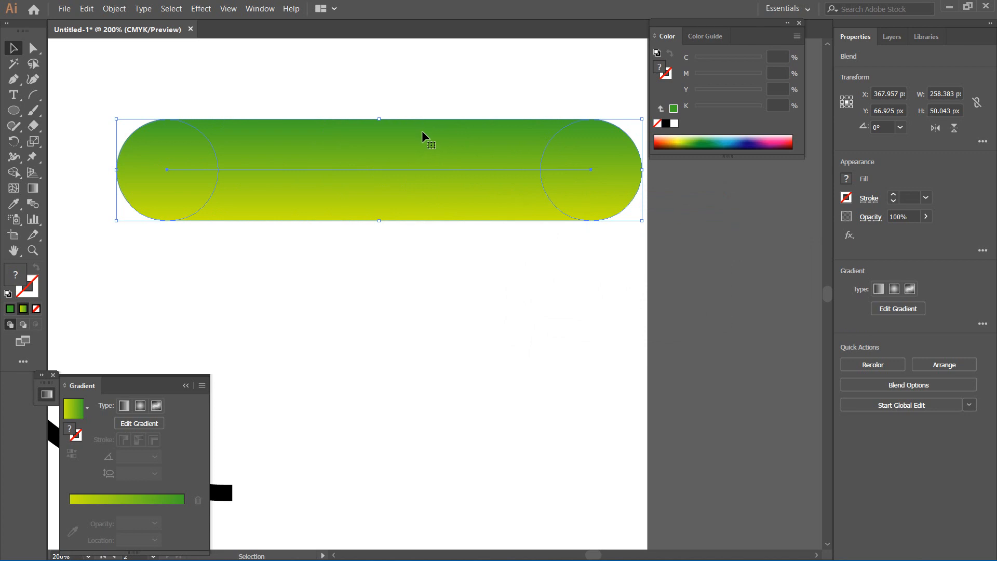
{"action": "mouse_move", "coordinate": [351, 48]}
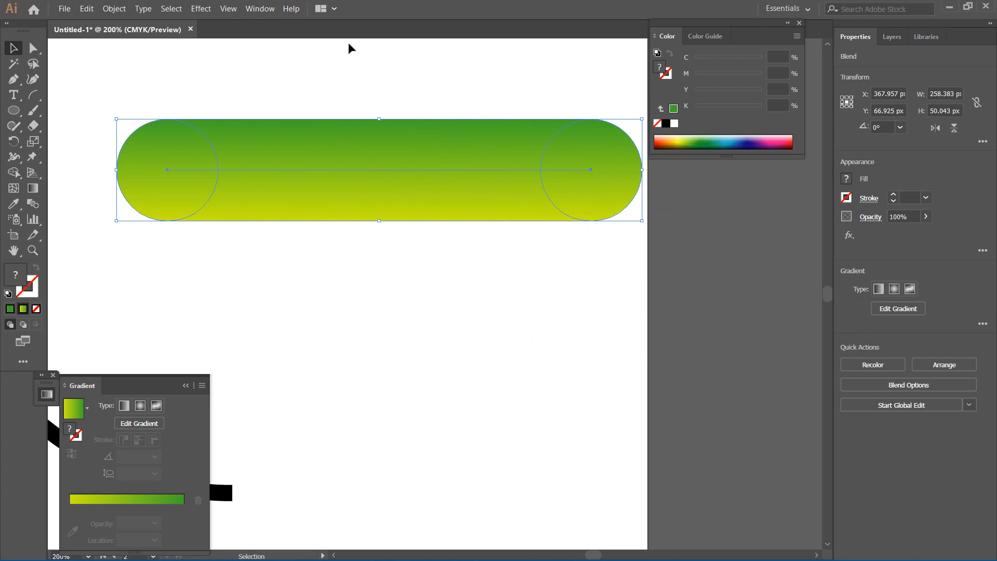
{"action": "mouse_move", "coordinate": [363, 33]}
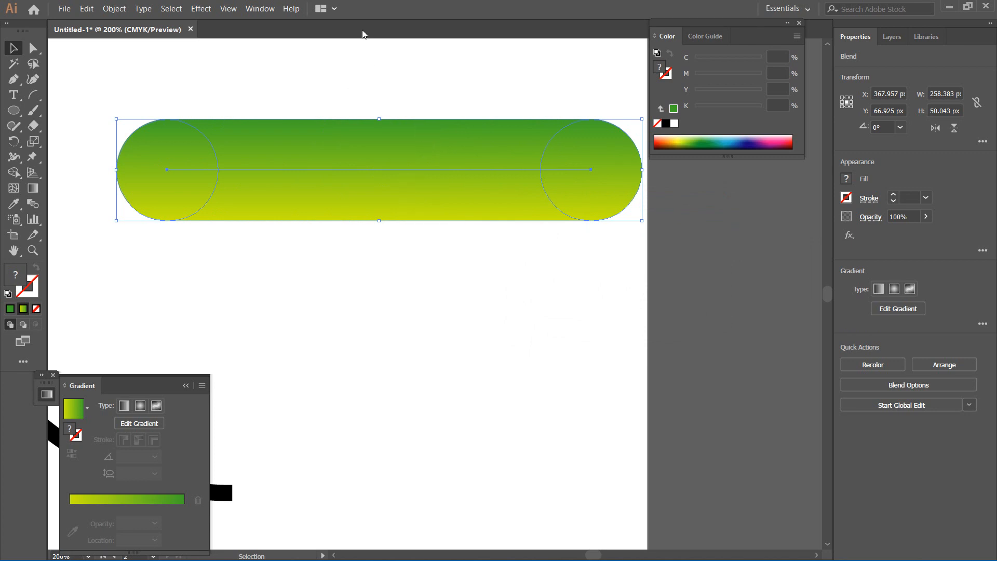
{"action": "mouse_move", "coordinate": [429, 90]}
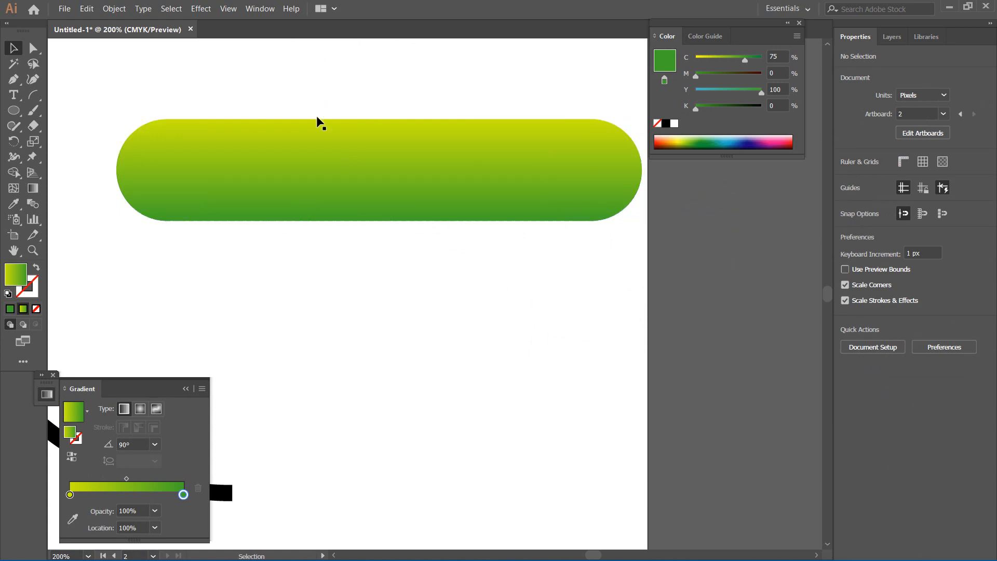
{"action": "mouse_move", "coordinate": [290, 126]}
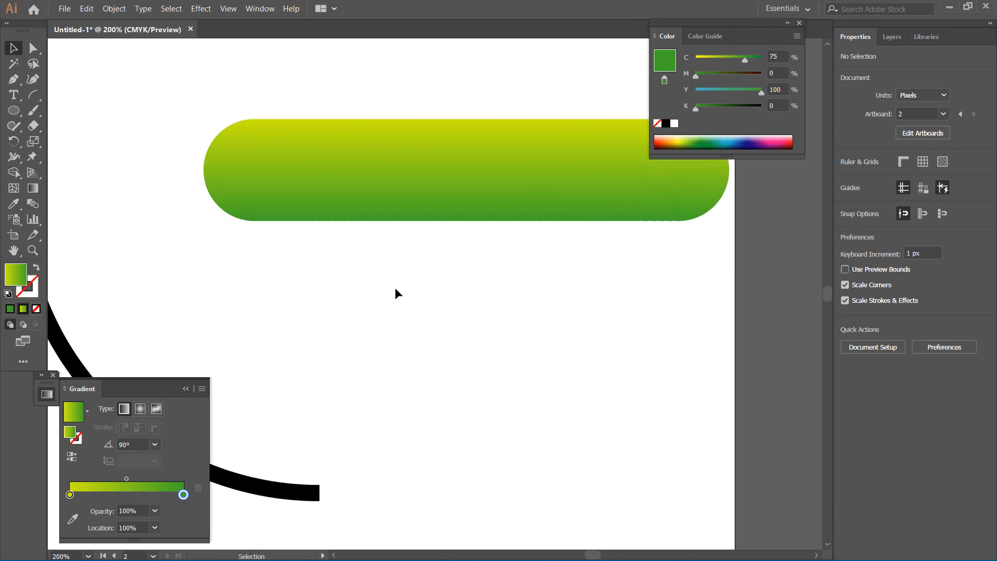
Scroll down to bring the black arc into view below the blend.
{"action": "scroll", "scroll_direction": "down", "scroll_amount": 3}
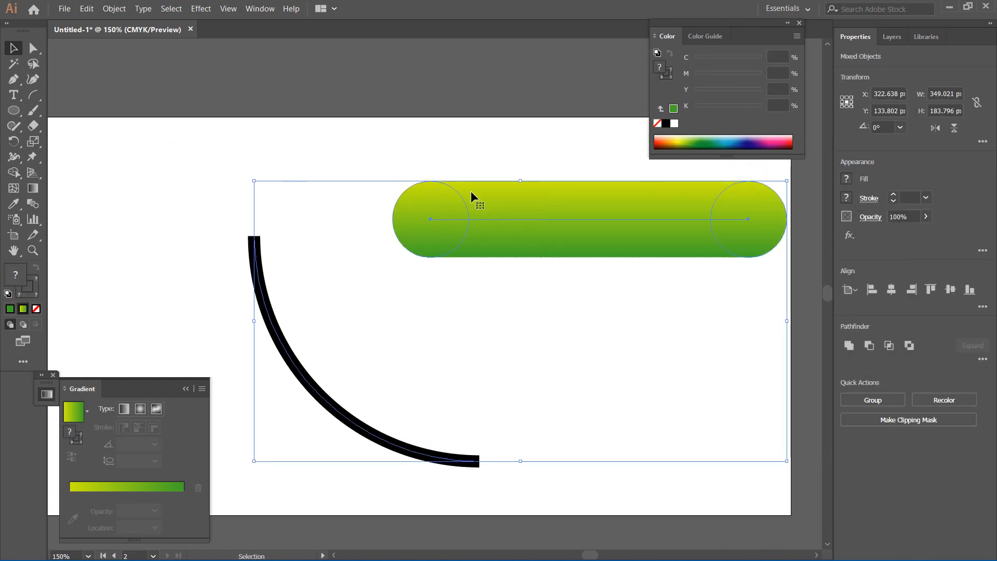
{"action": "mouse_move", "coordinate": [341, 269]}
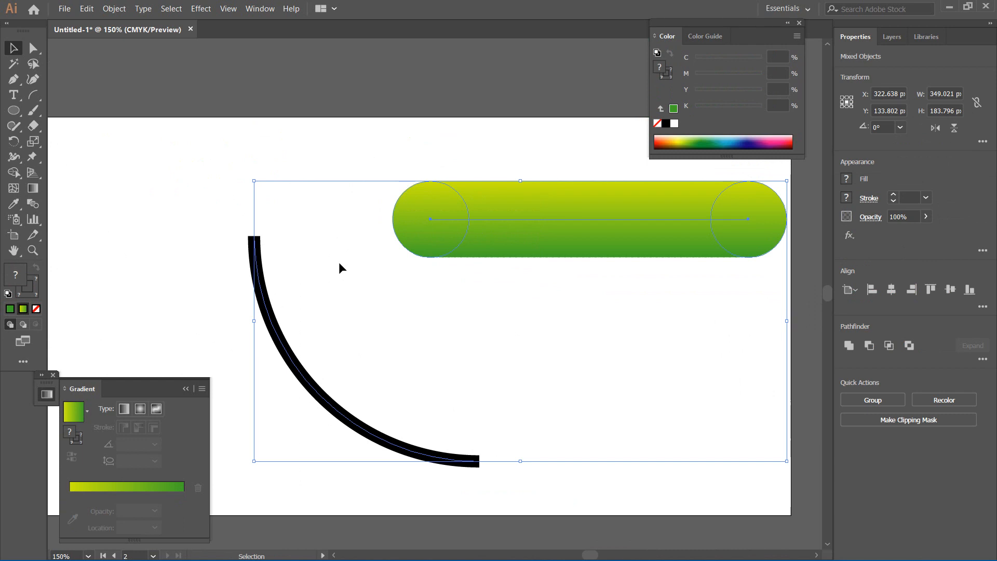
{"action": "mouse_move", "coordinate": [247, 40]}
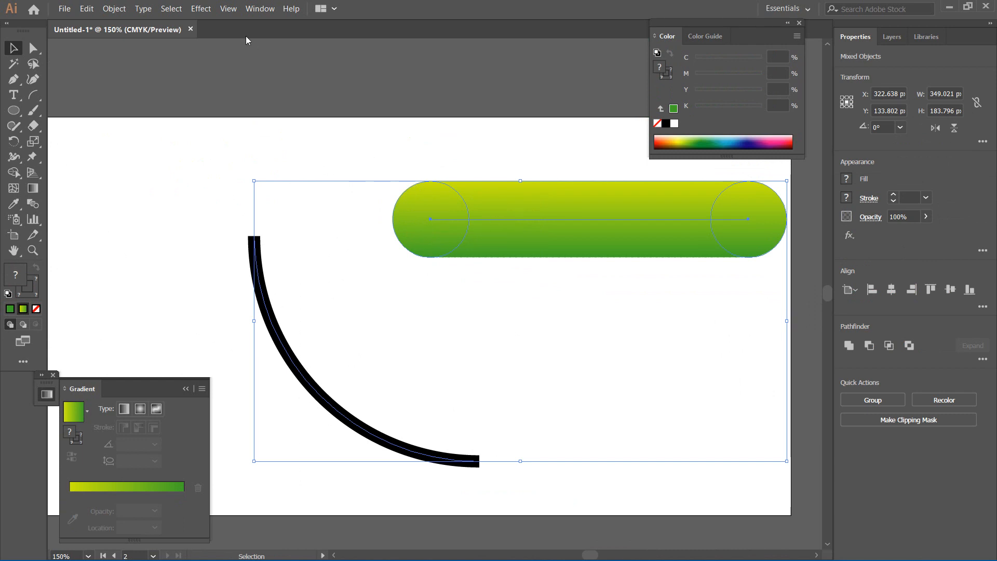
Run the blend along the black arc using Object > Blend > Replace Spine.
{"action": "left_click", "coordinate": [114, 8]}
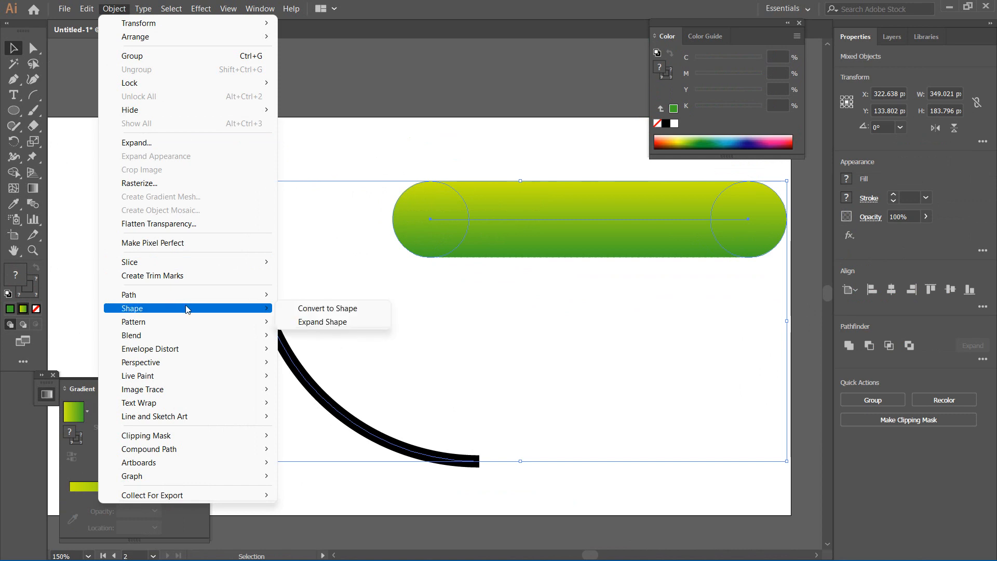
{"action": "mouse_move", "coordinate": [131, 335]}
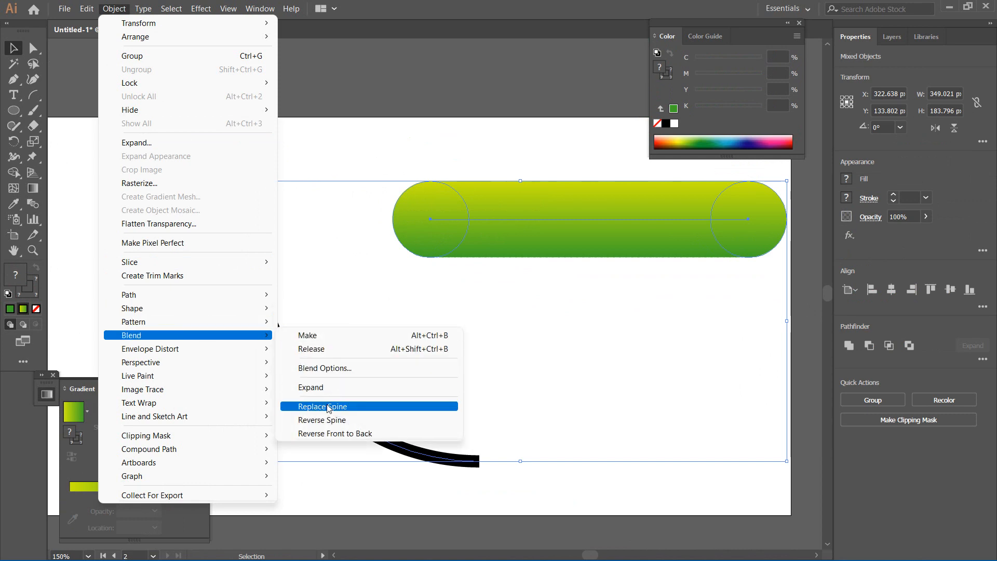
{"action": "left_click", "coordinate": [323, 406]}
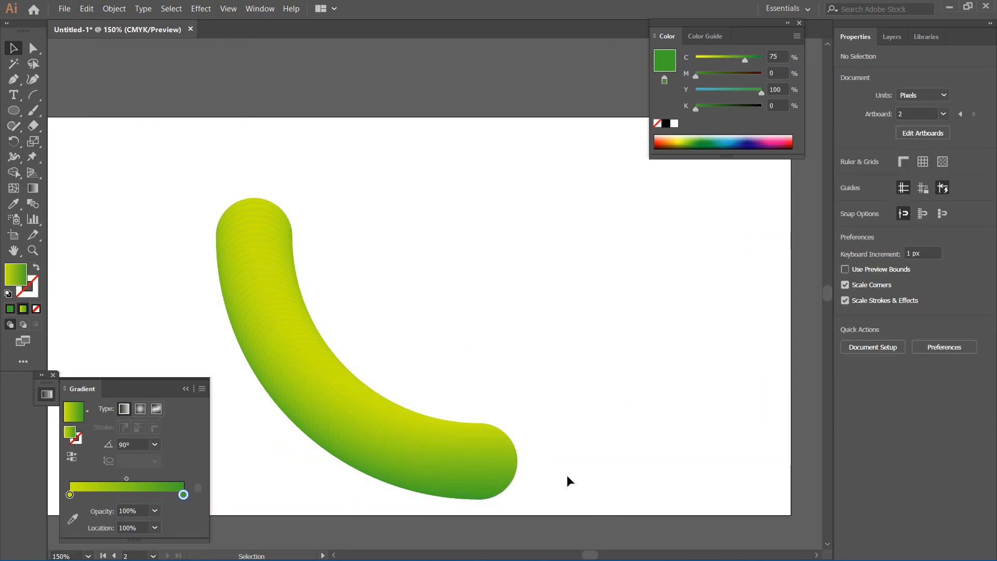
{"action": "mouse_move", "coordinate": [579, 402]}
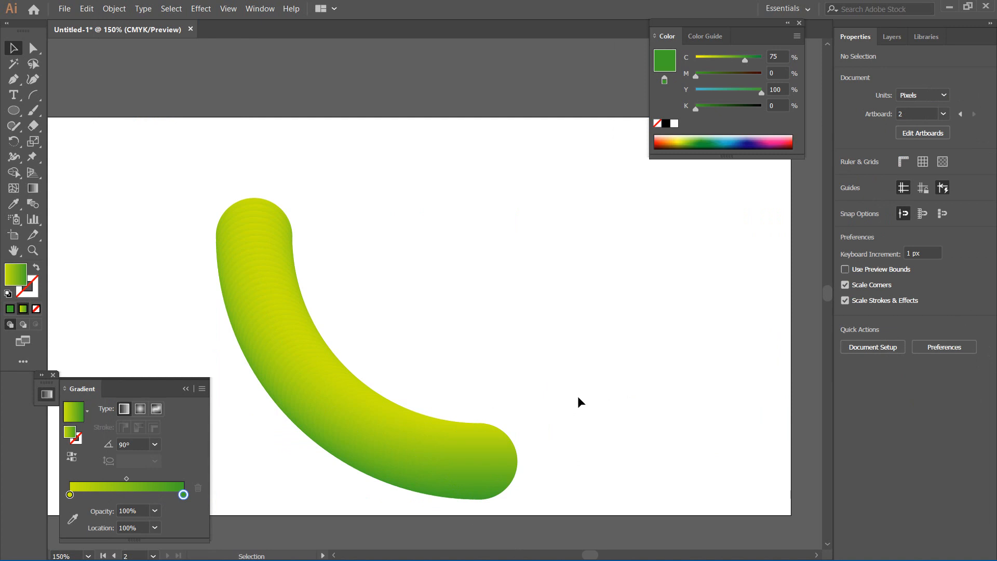